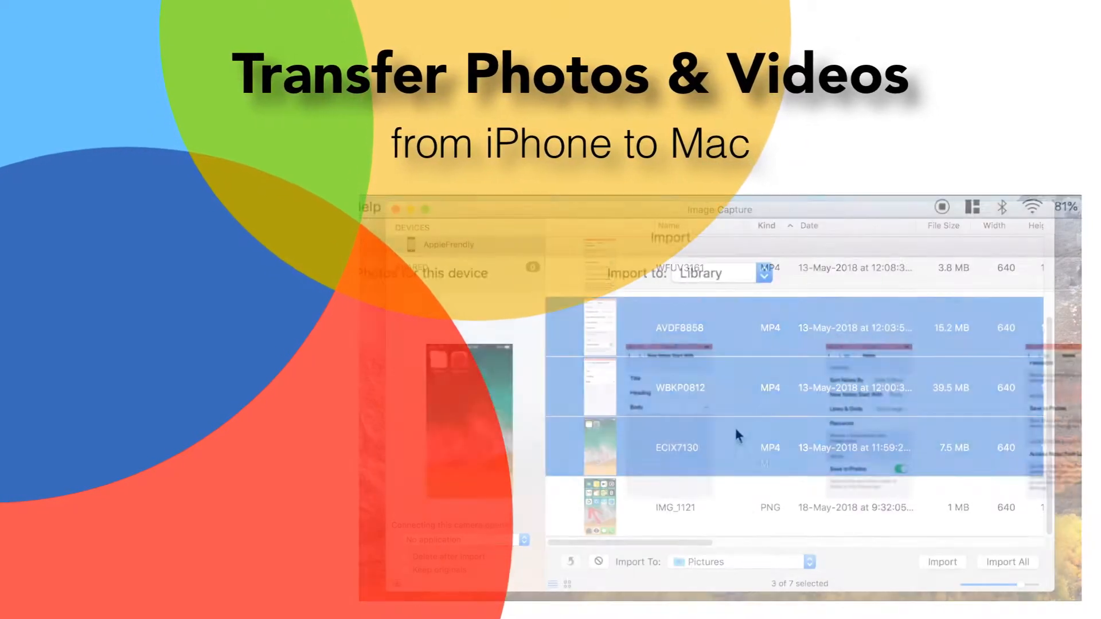
- Reveal Launchpad's Other folder of utilities, which holds Image Capture
left_click(764, 274)
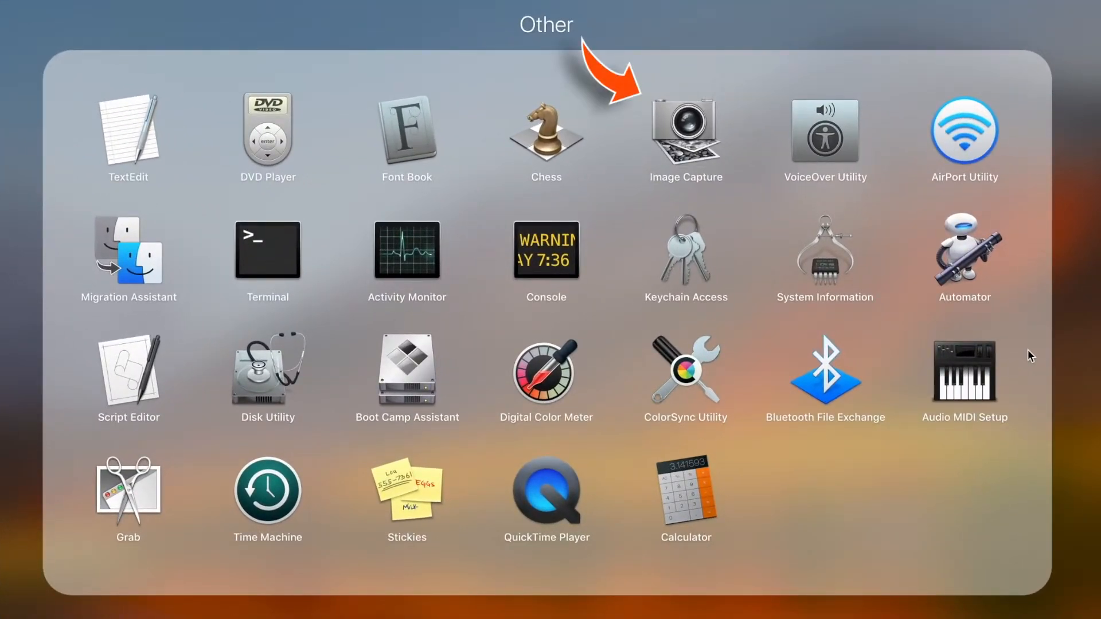
- Launch Image Capture so the iPhone's 7 items appear with Pictures as destination
left_click(684, 133)
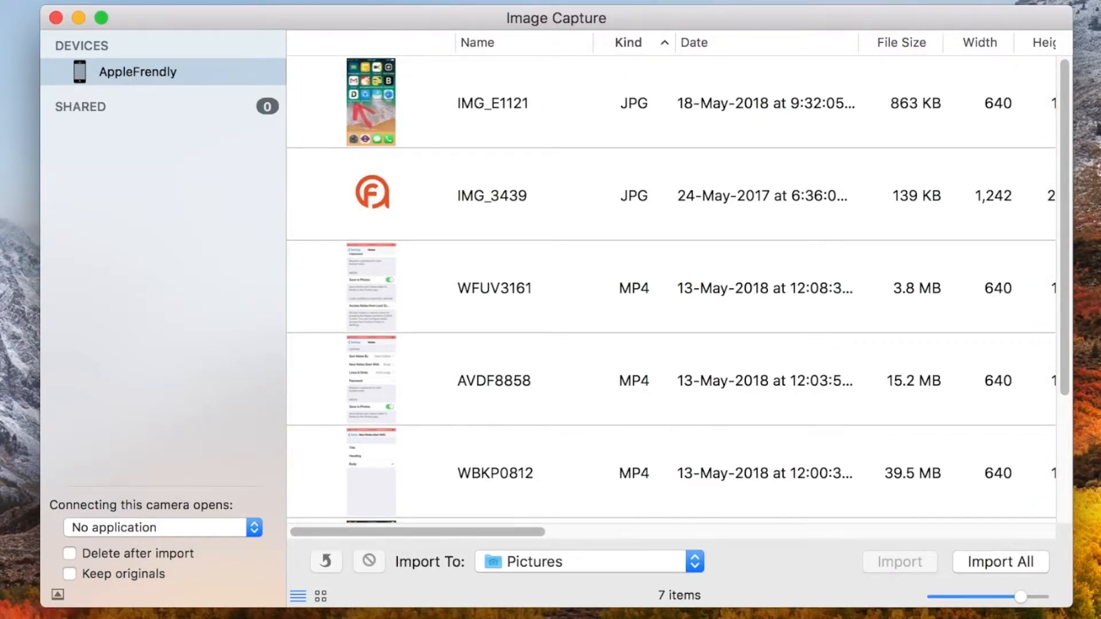
mouse_move(875, 174)
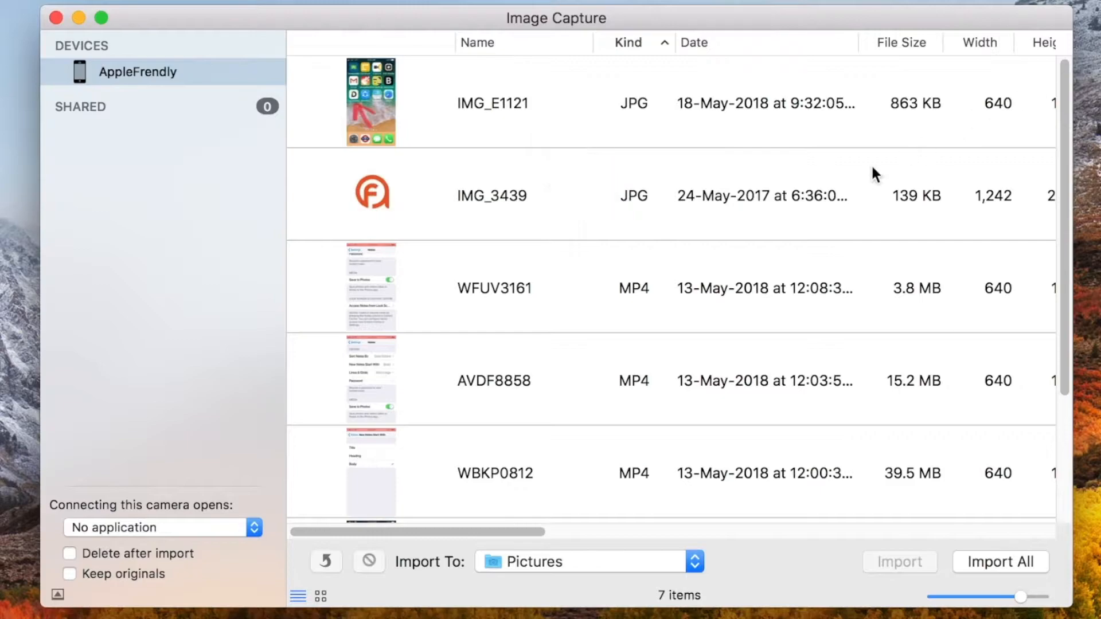
scroll("down", 3)
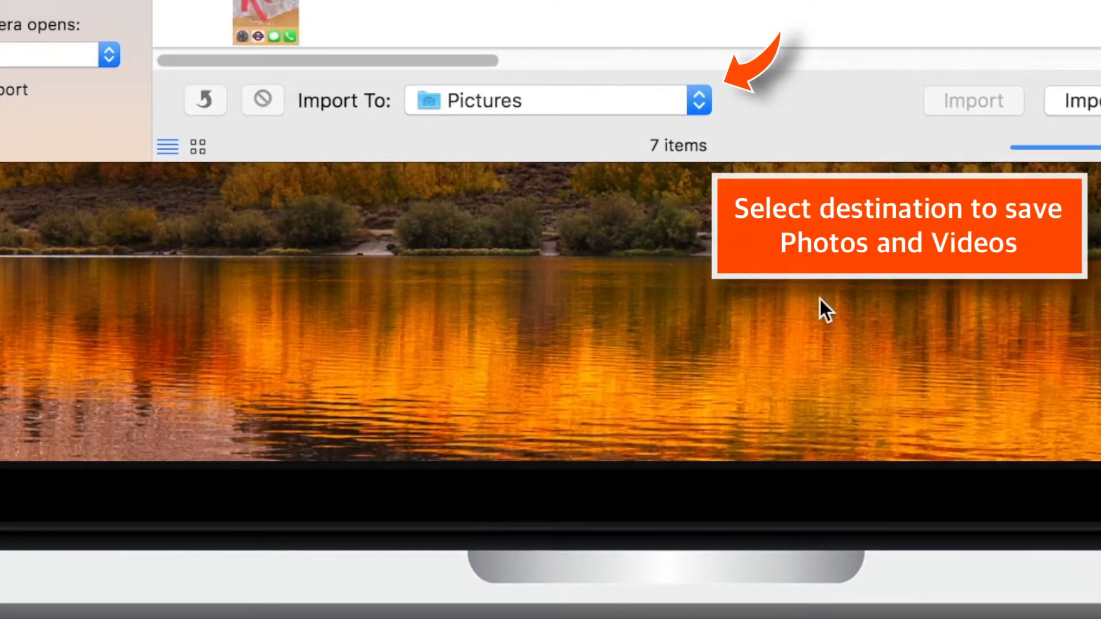
left_click(699, 100)
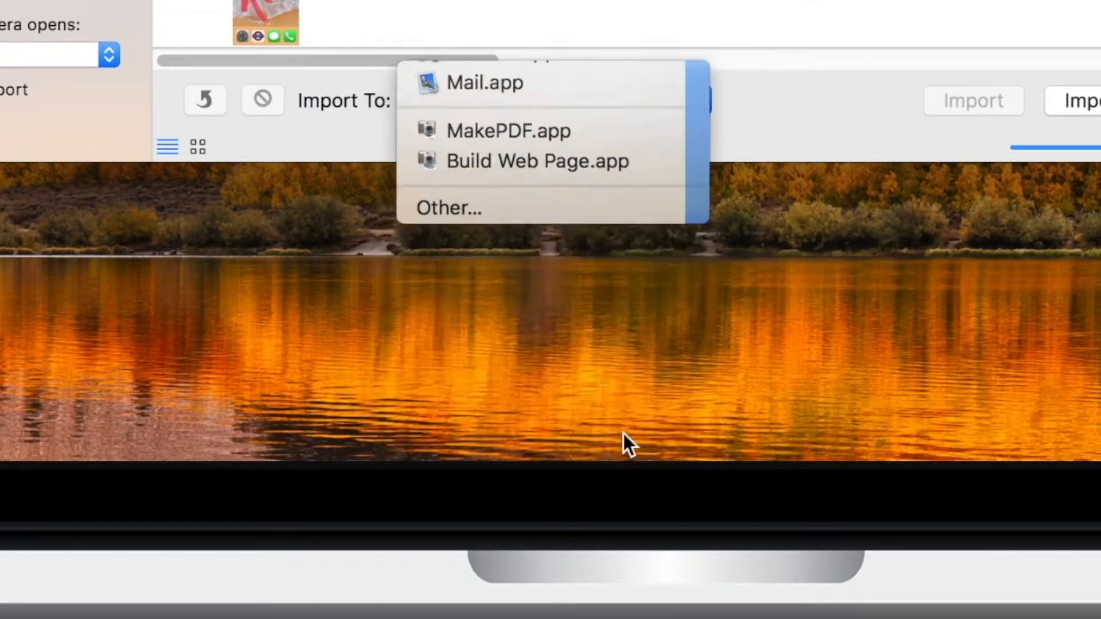
left_click(449, 207)
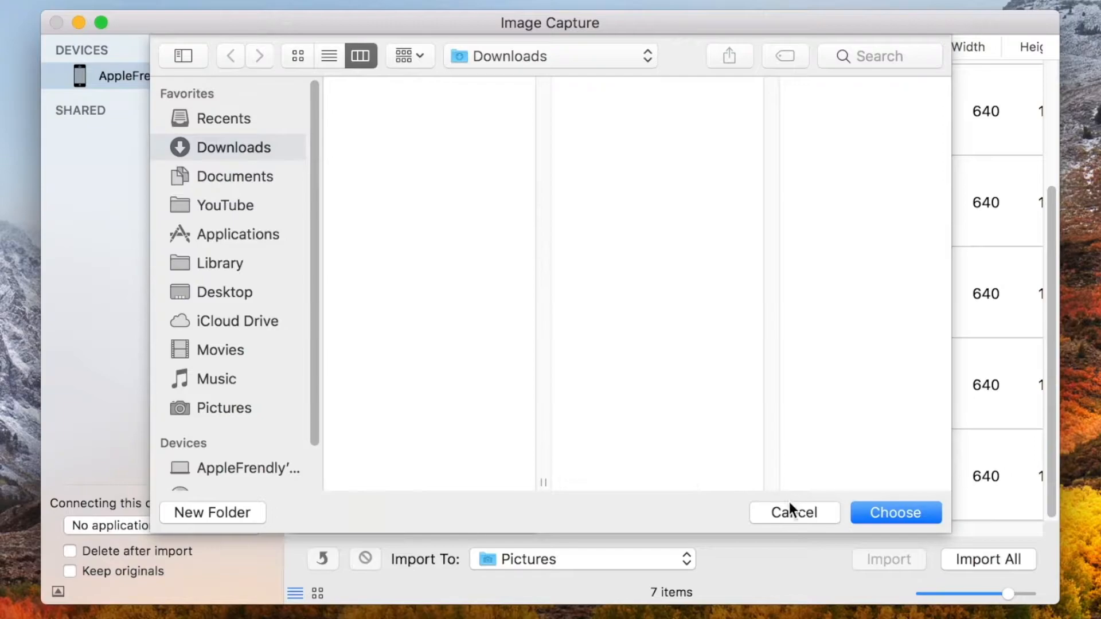
left_click(793, 511)
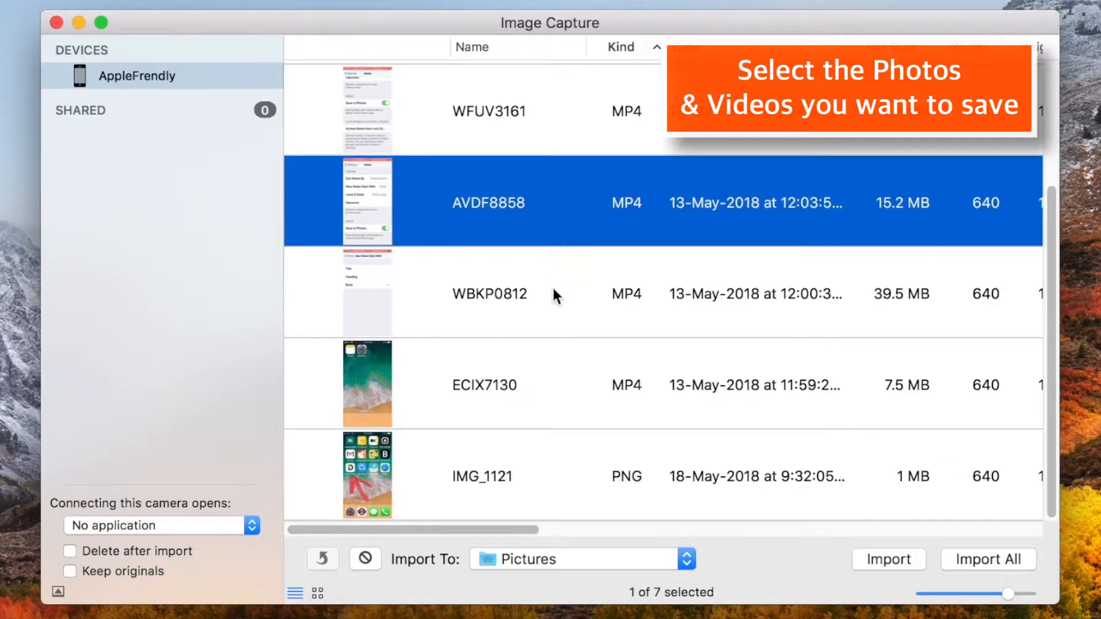
- Select the ECIX7130 video and import it into the Pictures folder
left_click(484, 384)
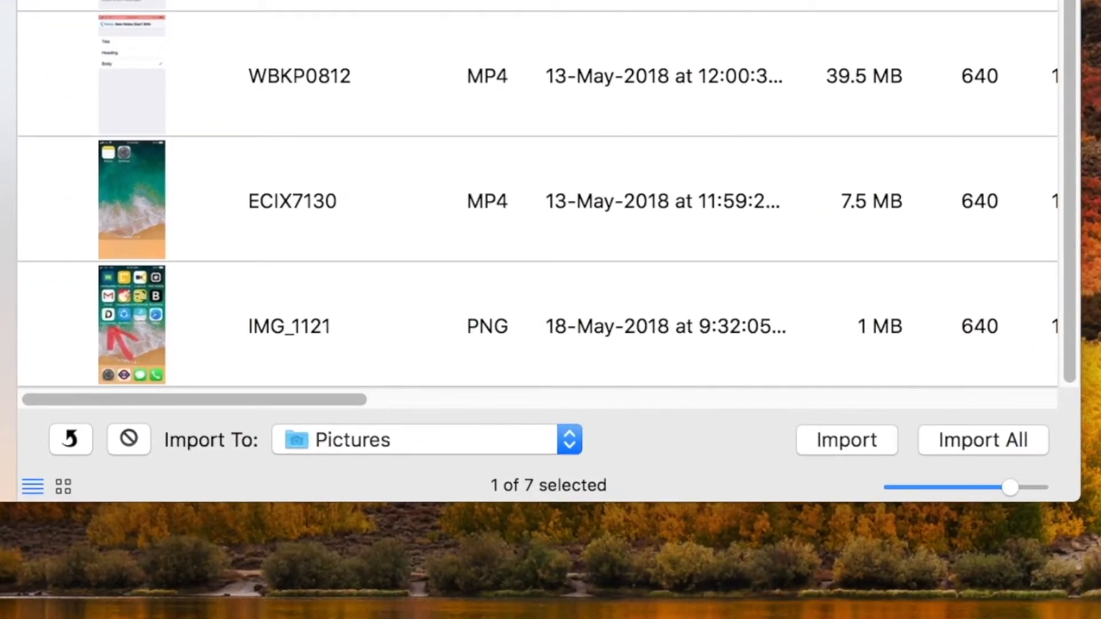
mouse_move(365, 156)
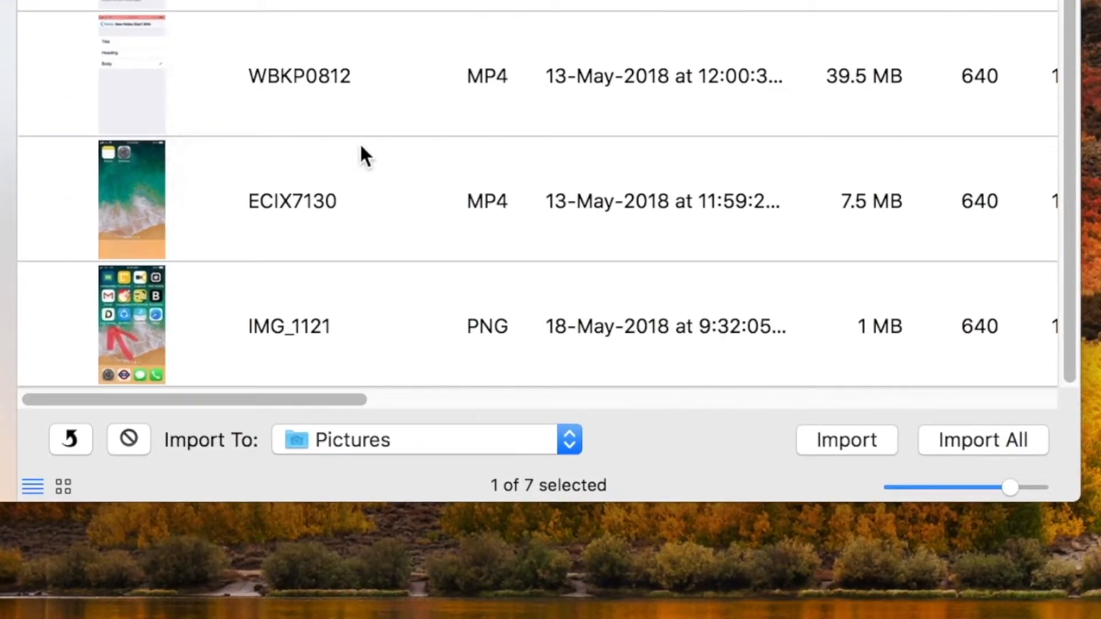
left_click(292, 201)
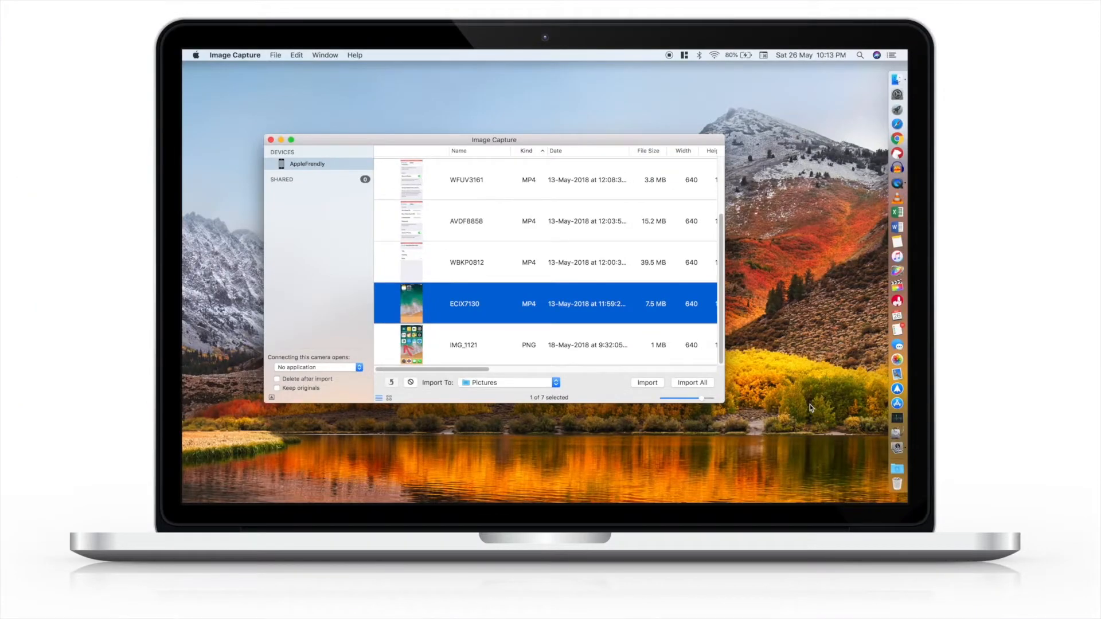
left_click(896, 76)
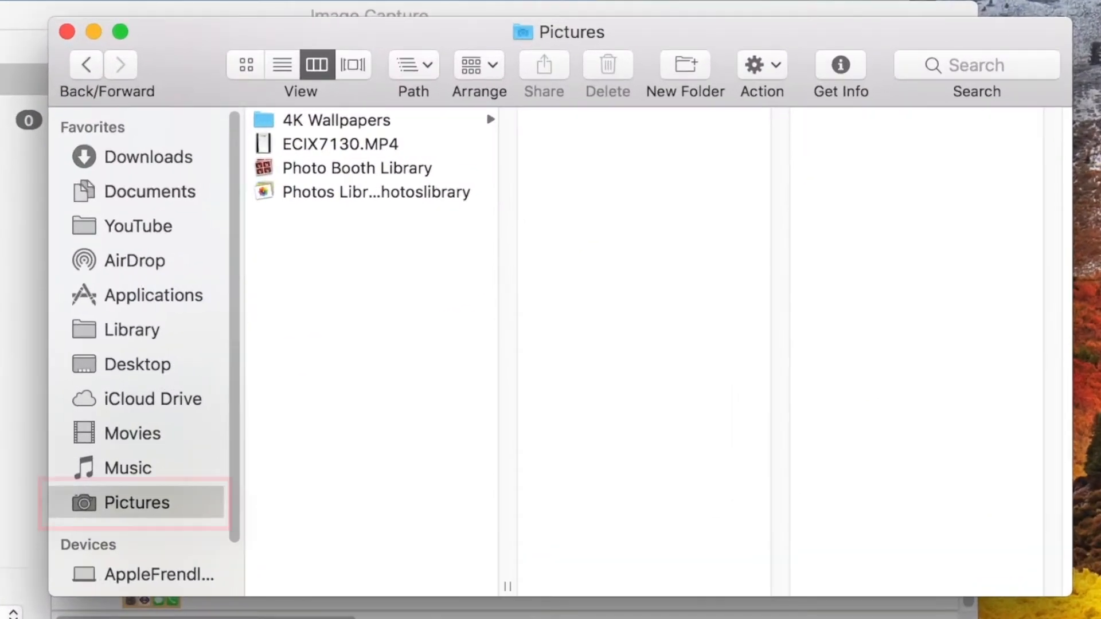
- Close the Pictures Finder window, returning to the empty desktop
left_click(341, 144)
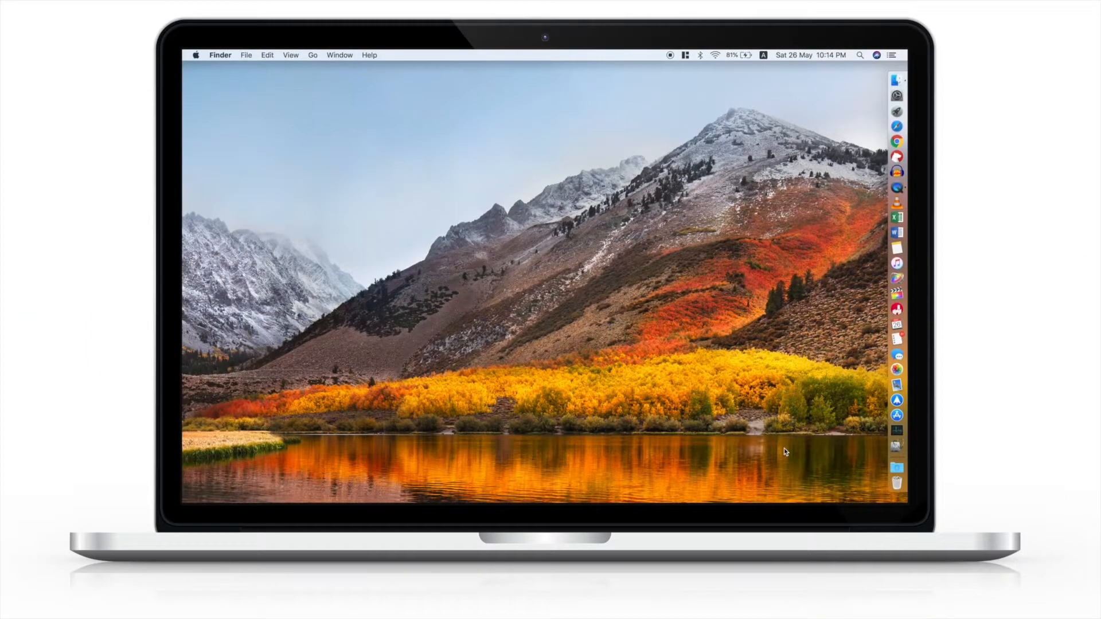
mouse_move(886, 364)
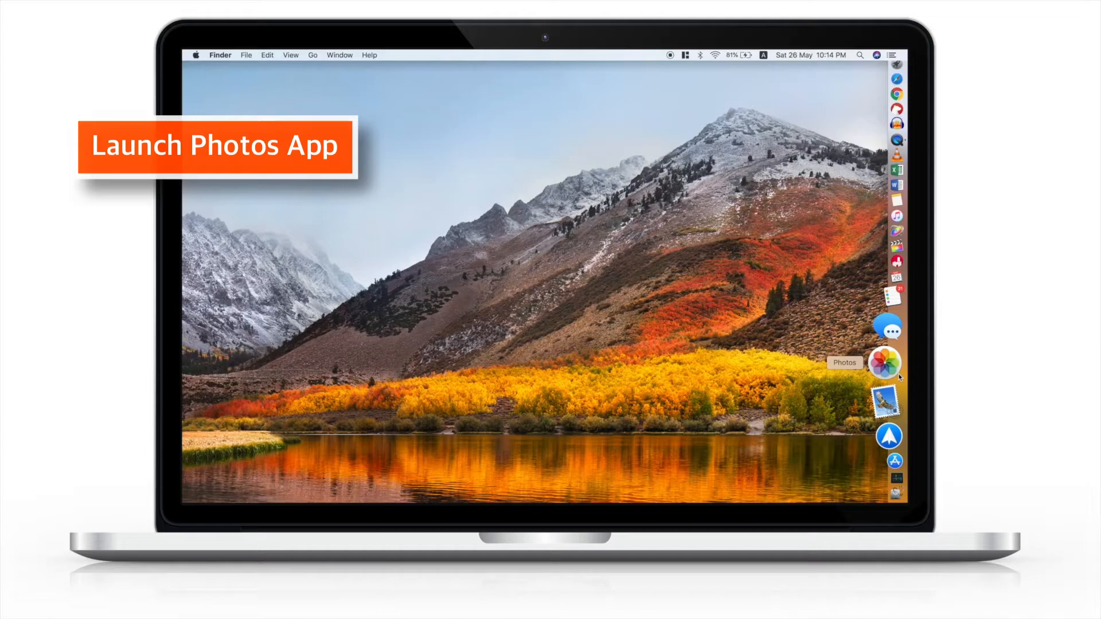
- Launch Photos from the Dock to reach its iPhone import screen
left_click(885, 363)
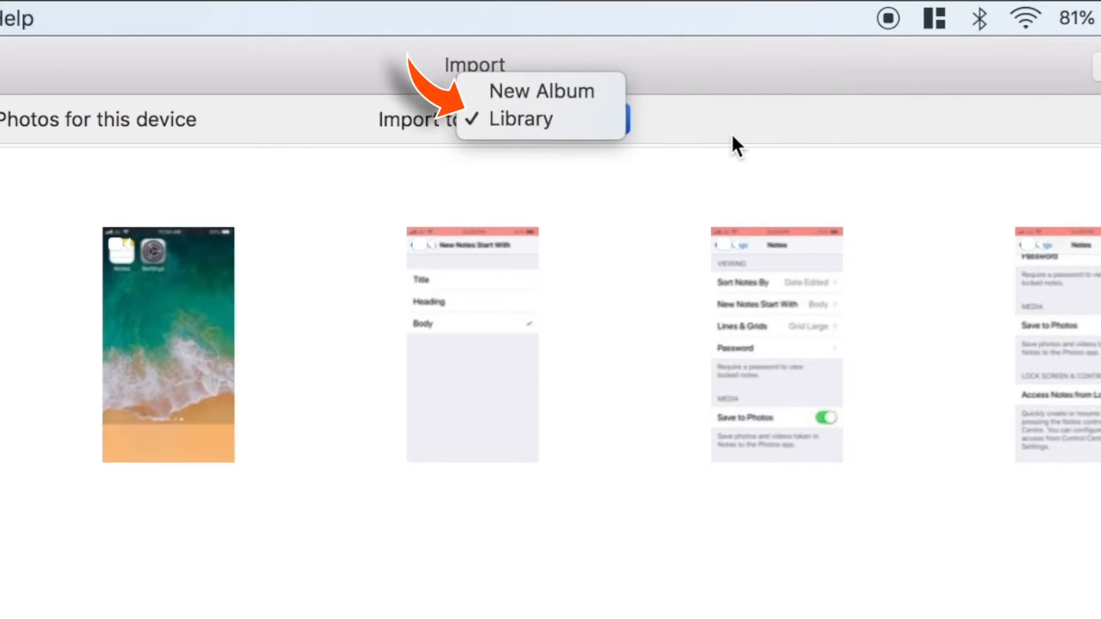
- Import the orange logo image and beach wallpaper video into the Library
left_click(520, 118)
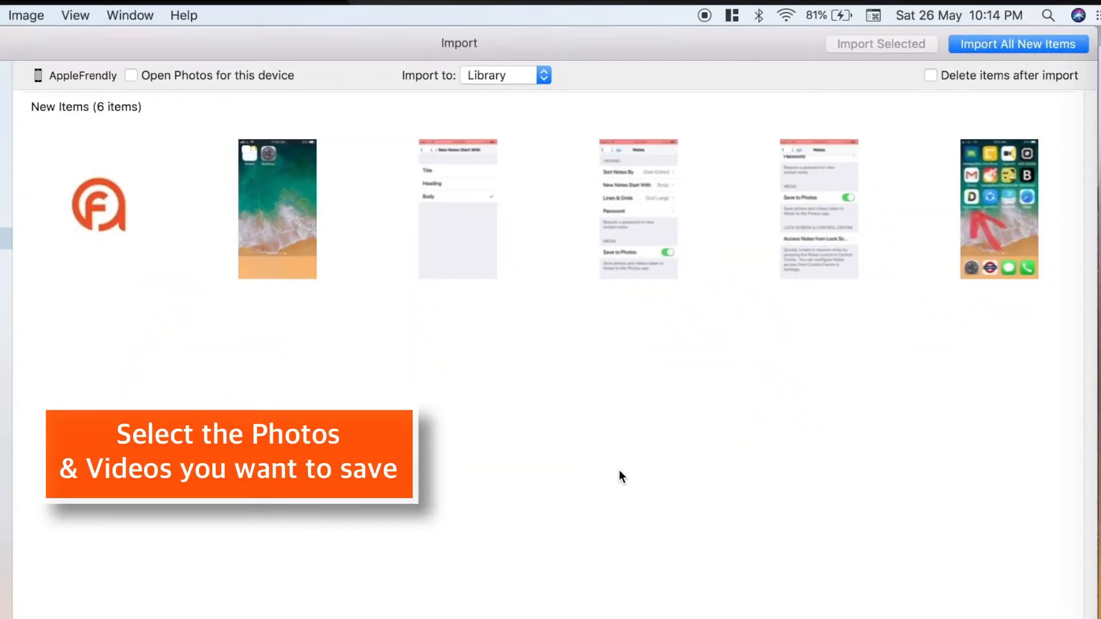
left_click(98, 205)
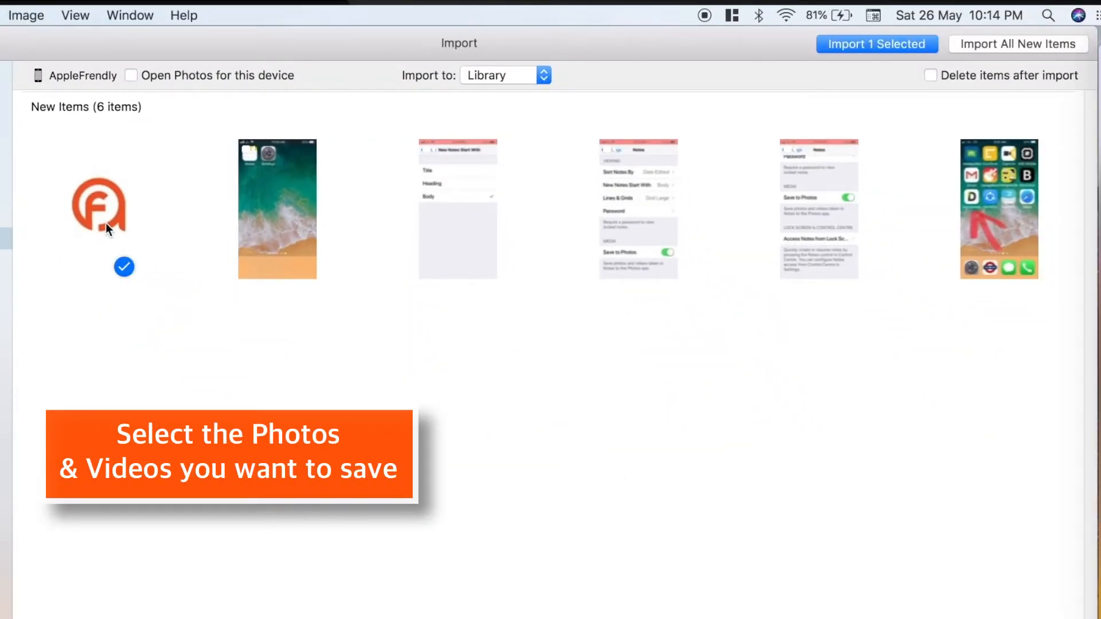
left_click(276, 209)
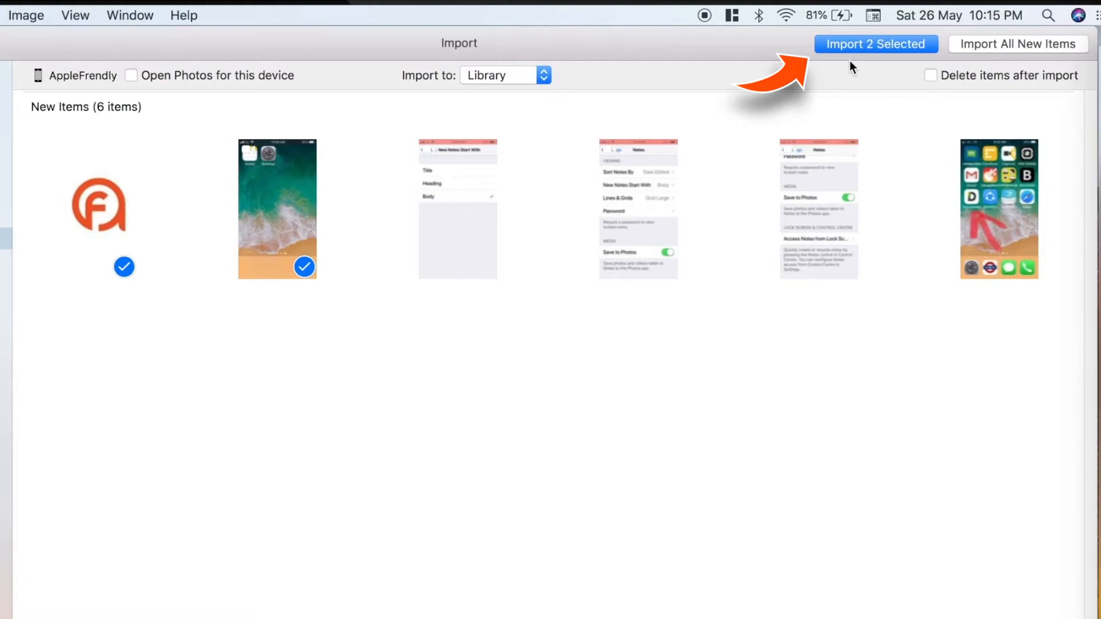
left_click(875, 44)
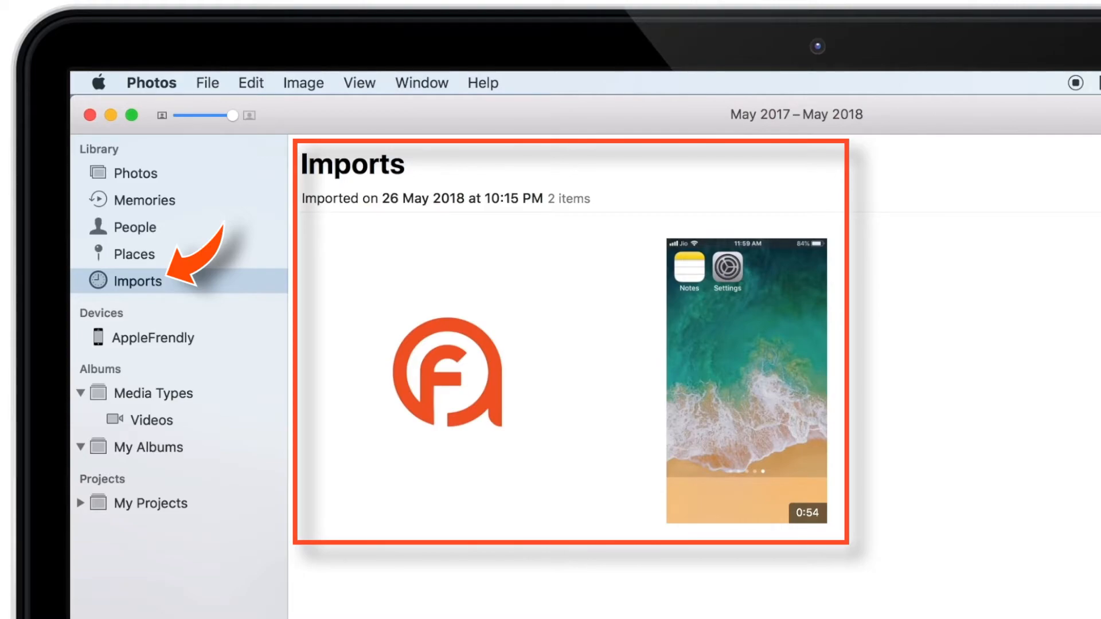
- Show the Imports collection with the two newly imported items
left_click(137, 173)
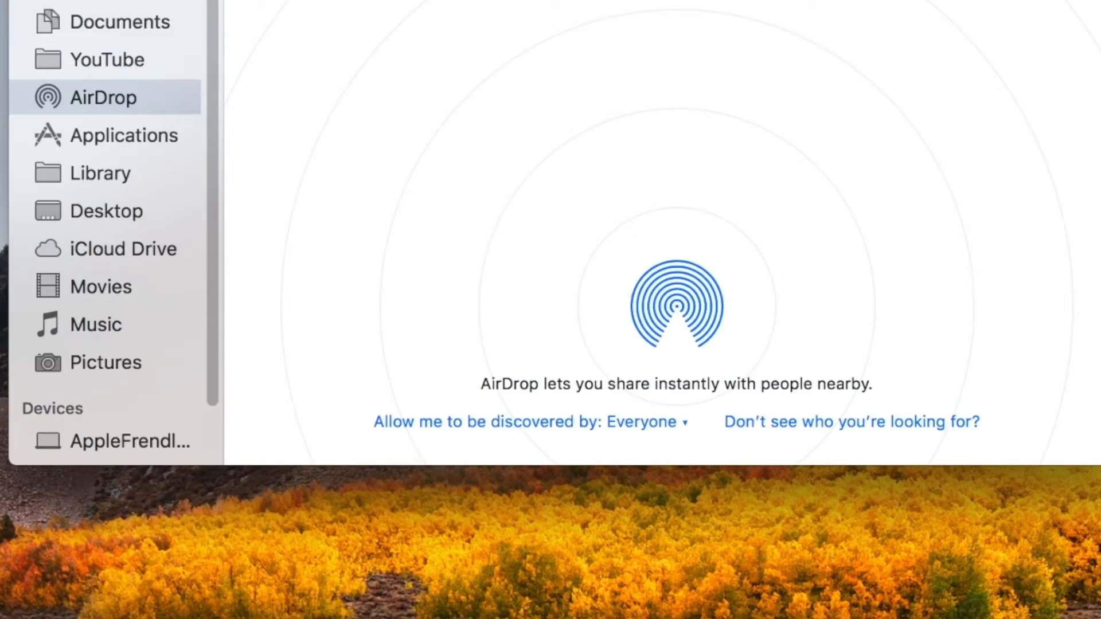
- Select AirDrop in the Finder sidebar so the Mac can receive files
left_click(639, 422)
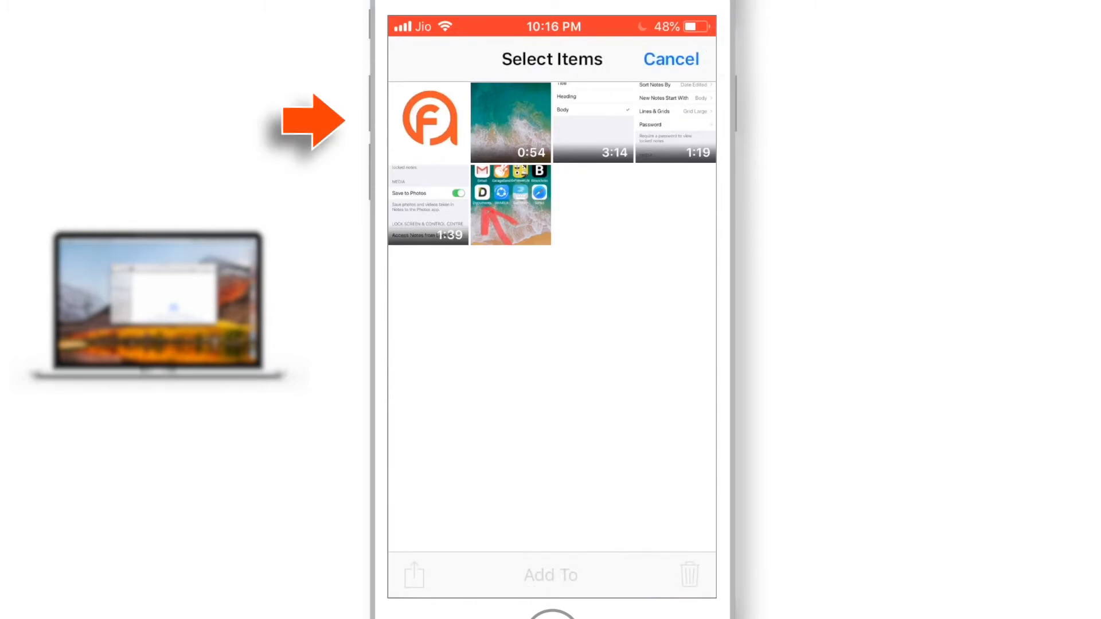
- Select the logo image and beach video on the iPhone and share them via AirDrop
left_click(510, 122)
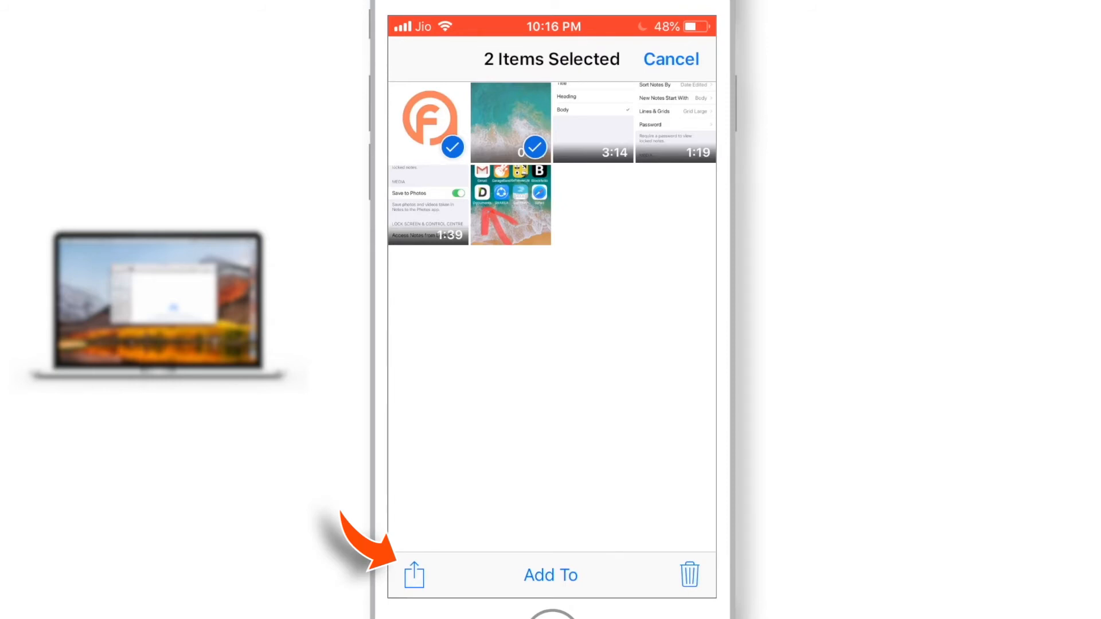
left_click(414, 574)
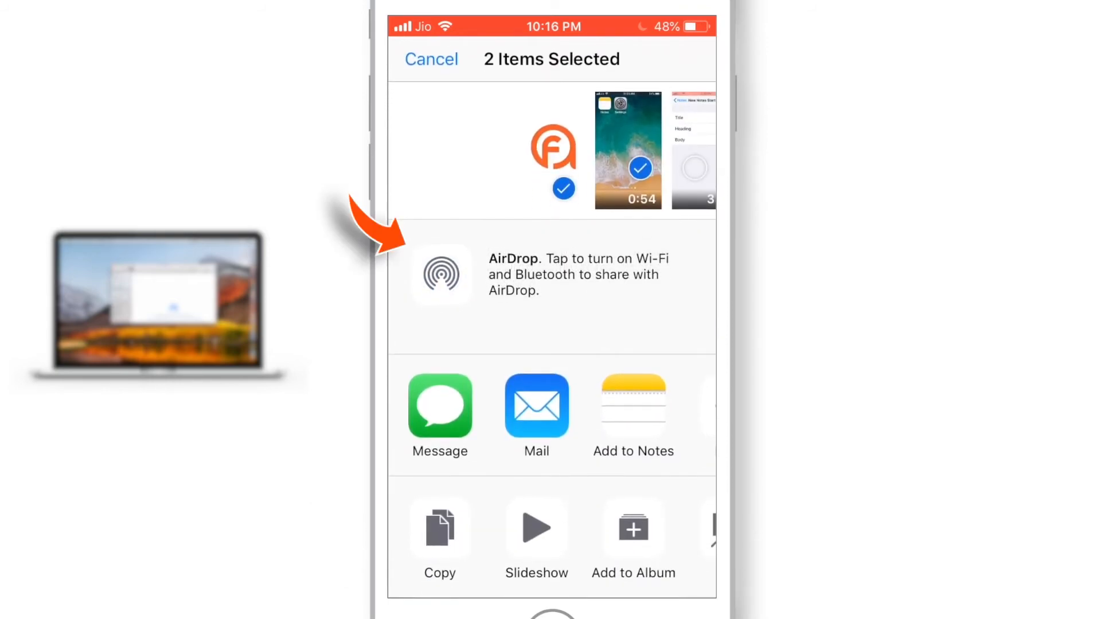
left_click(440, 275)
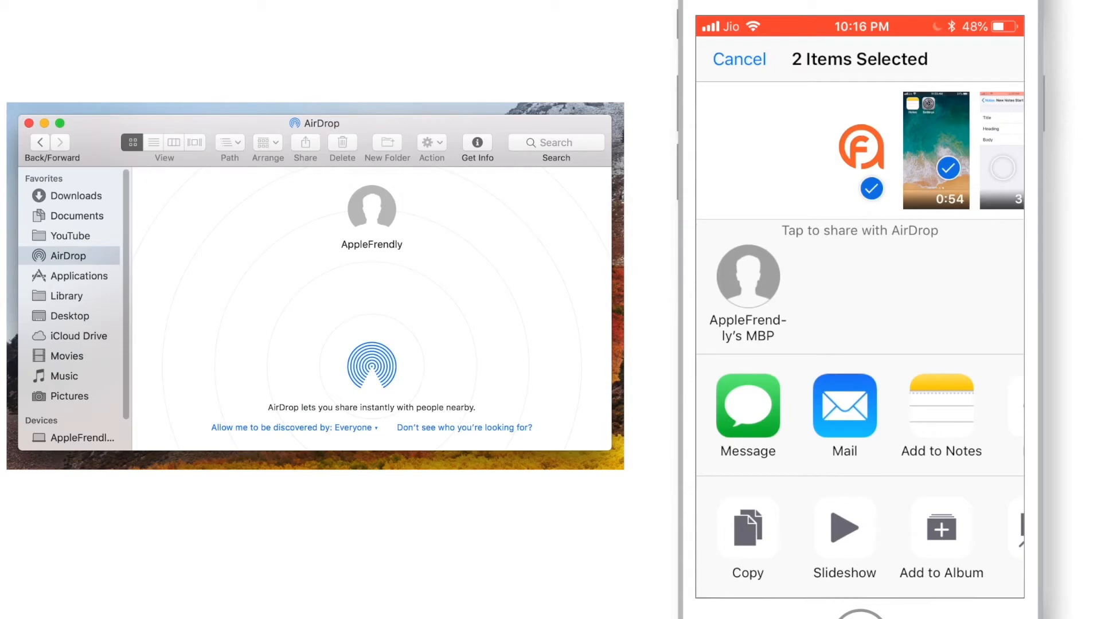
- Send both items to the Mac, accept them, and view IMG_3439.JPG and the ScreenRecording MP4 in Downloads
left_click(747, 277)
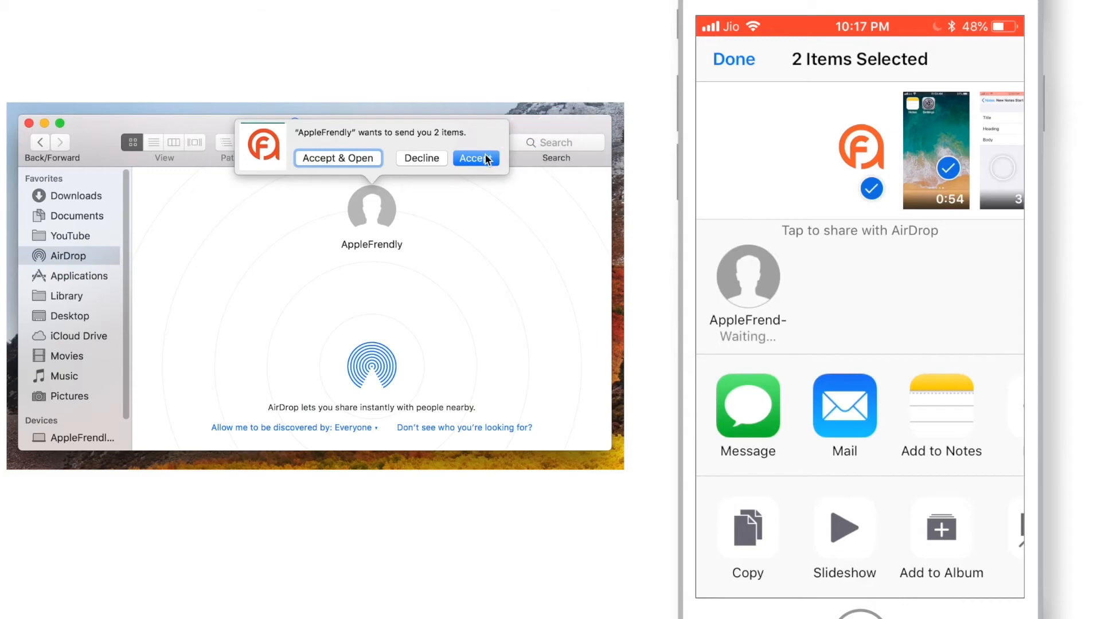
left_click(474, 157)
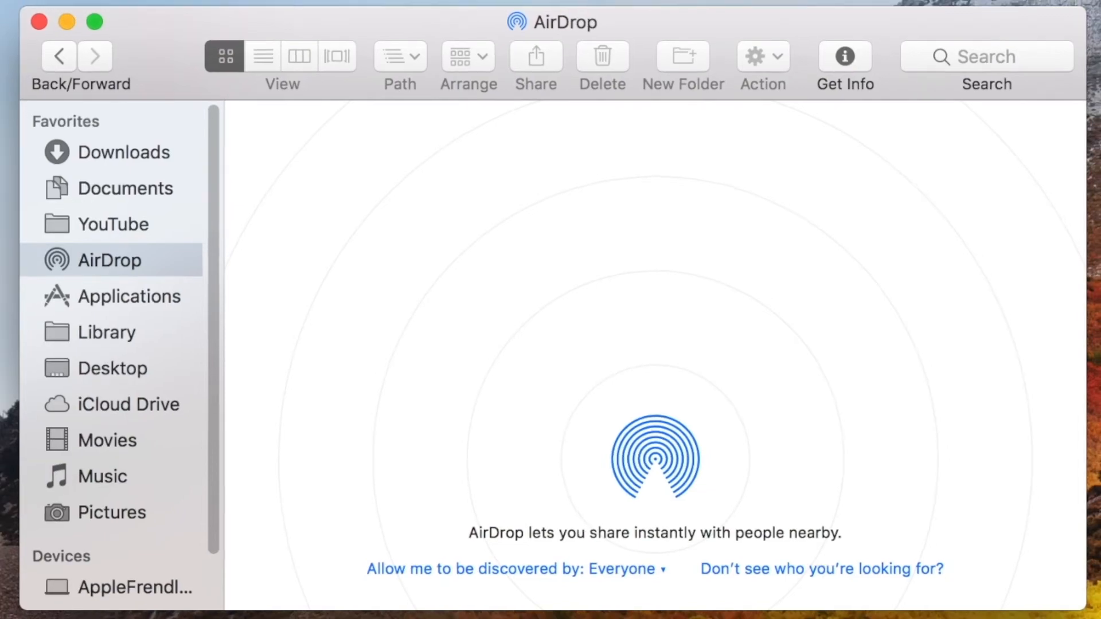
left_click(124, 153)
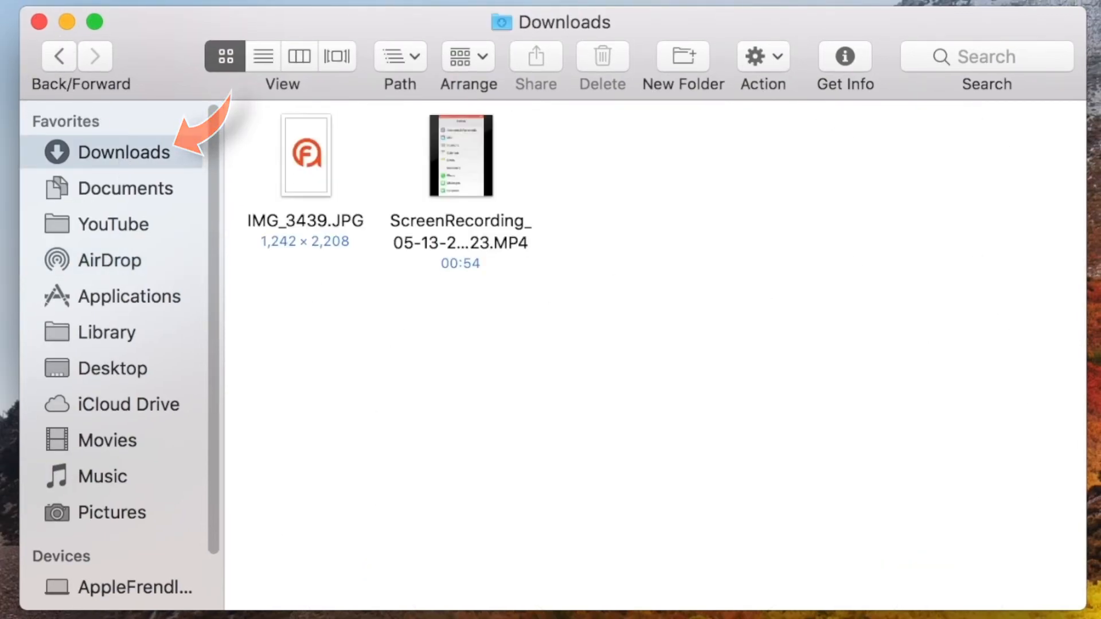